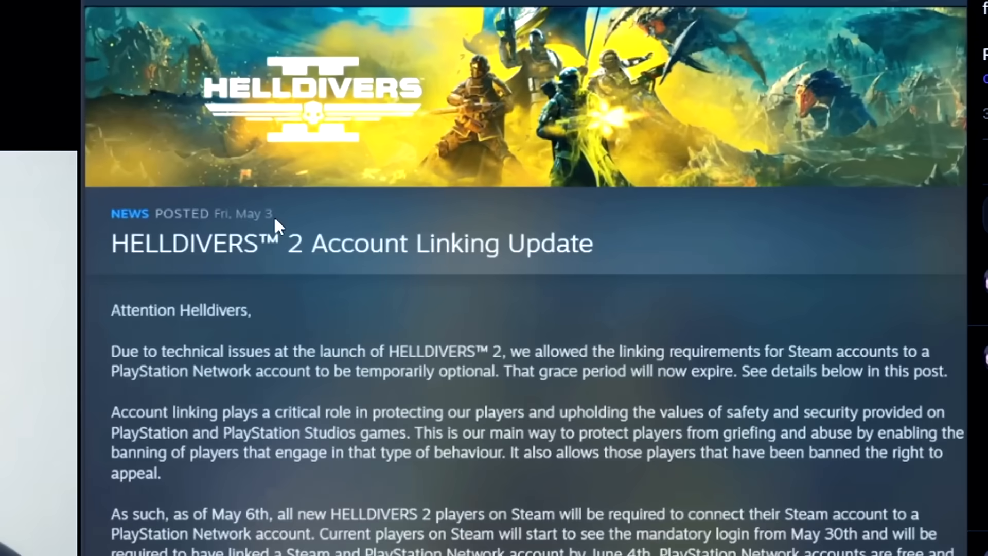
# Step: Scroll down through the replies under the PlayStation account-linking announcement post
pyautogui.scroll(-3)
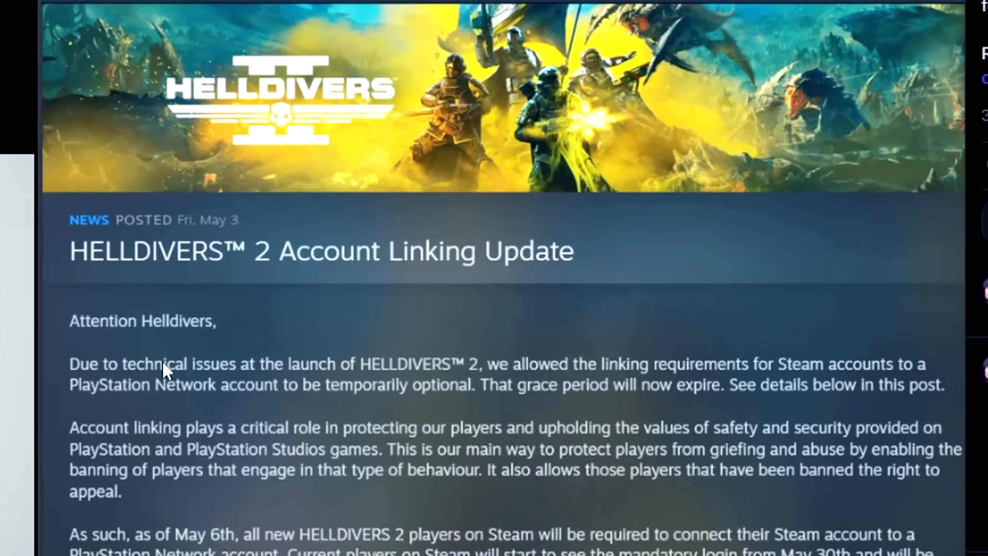
pyautogui.moveTo(350, 391)
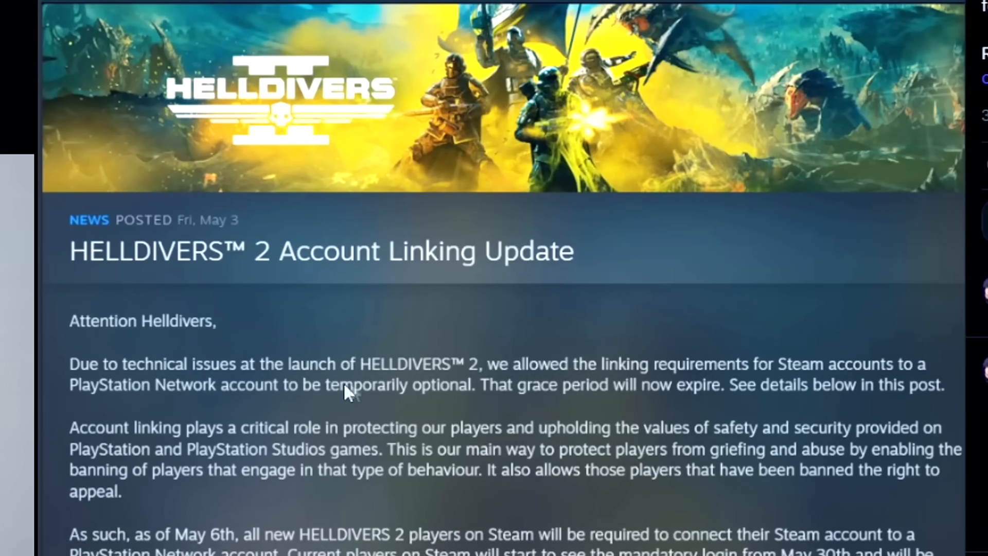
pyautogui.moveTo(538, 377)
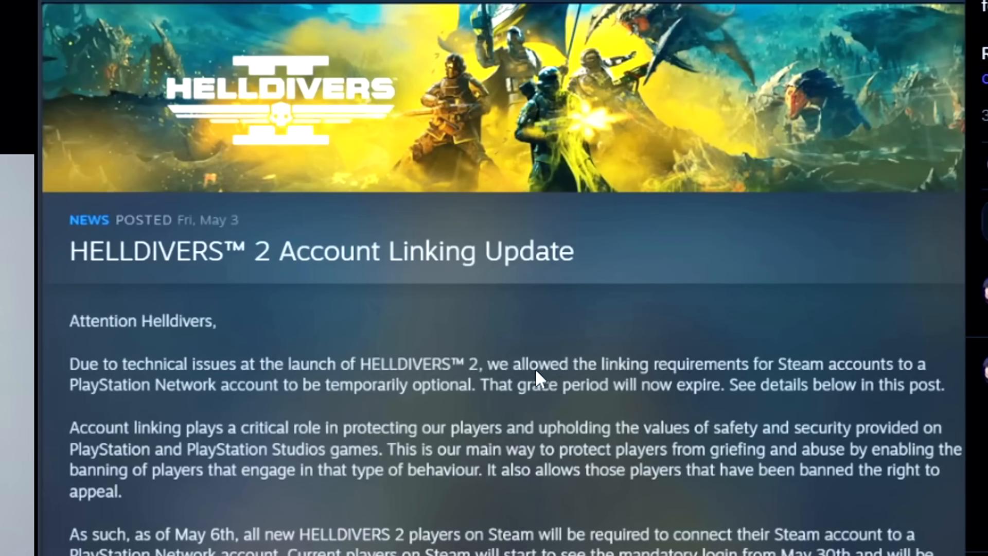
pyautogui.moveTo(564, 391)
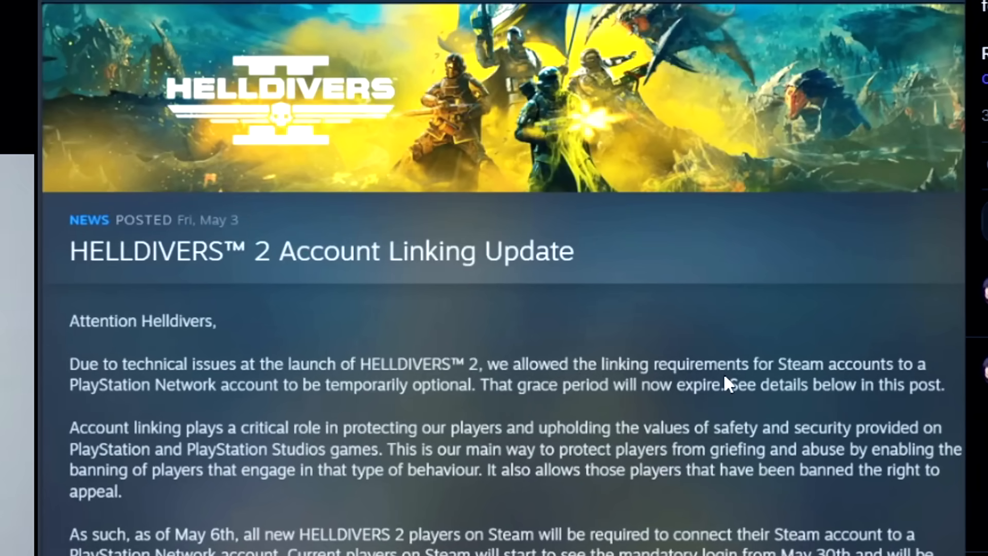
pyautogui.moveTo(234, 391)
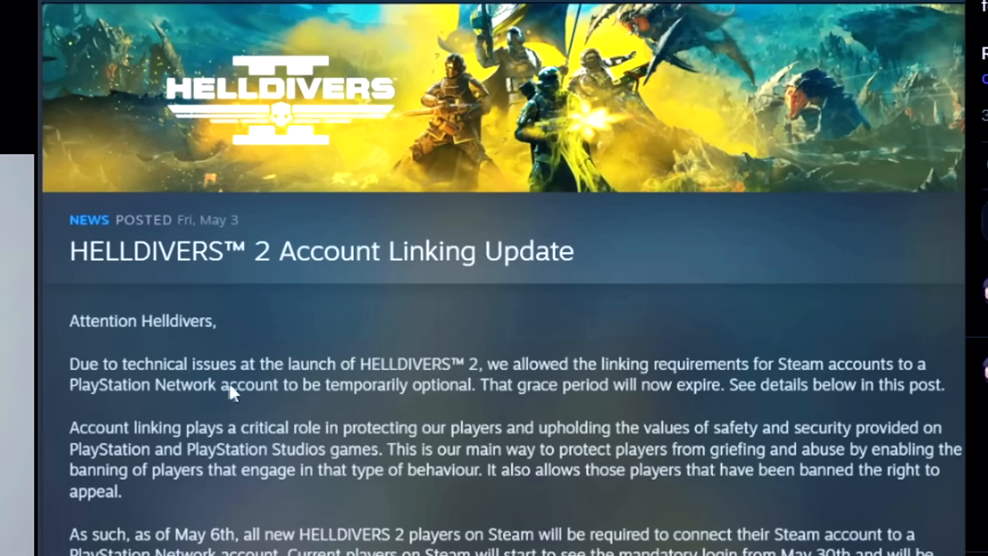
pyautogui.moveTo(465, 404)
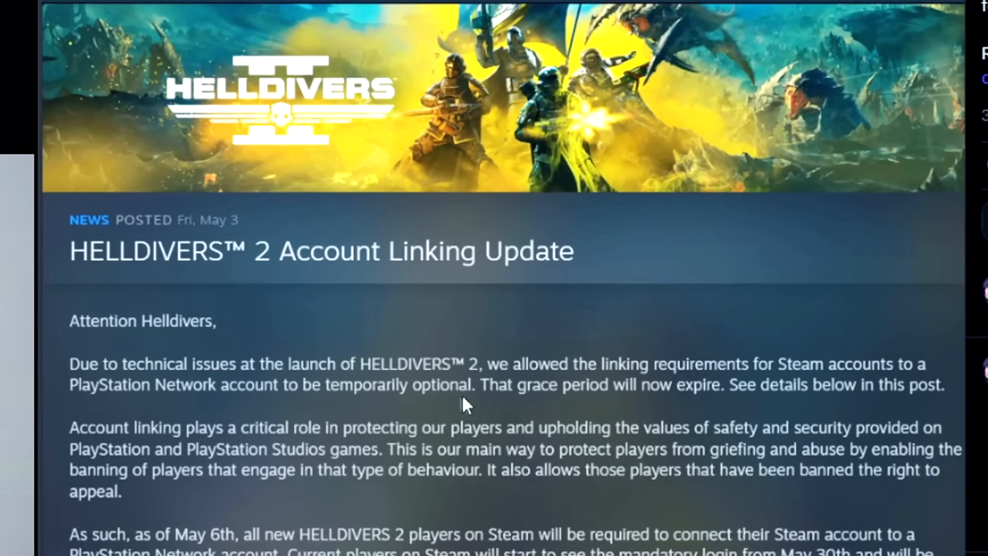
pyautogui.moveTo(639, 395)
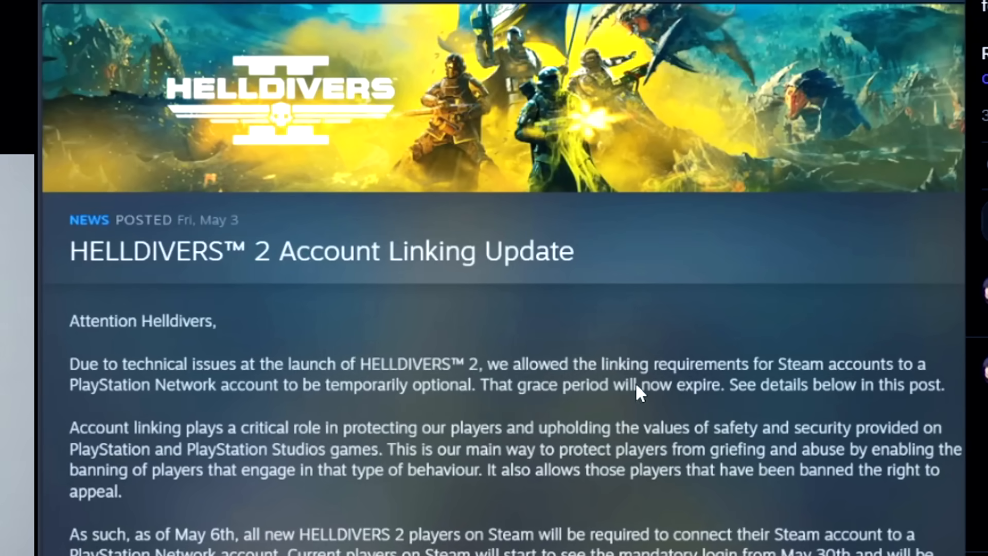
pyautogui.moveTo(944, 398)
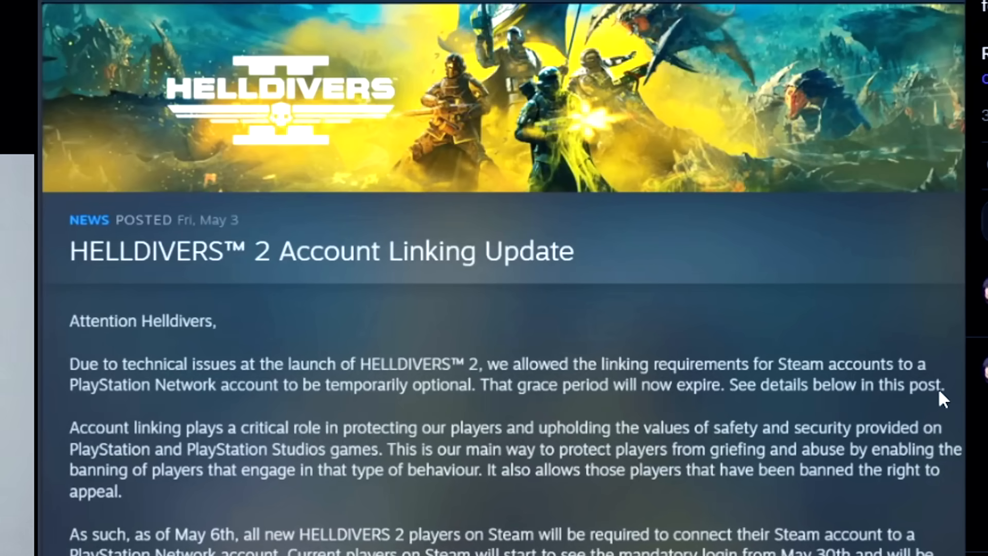
pyautogui.moveTo(79, 431)
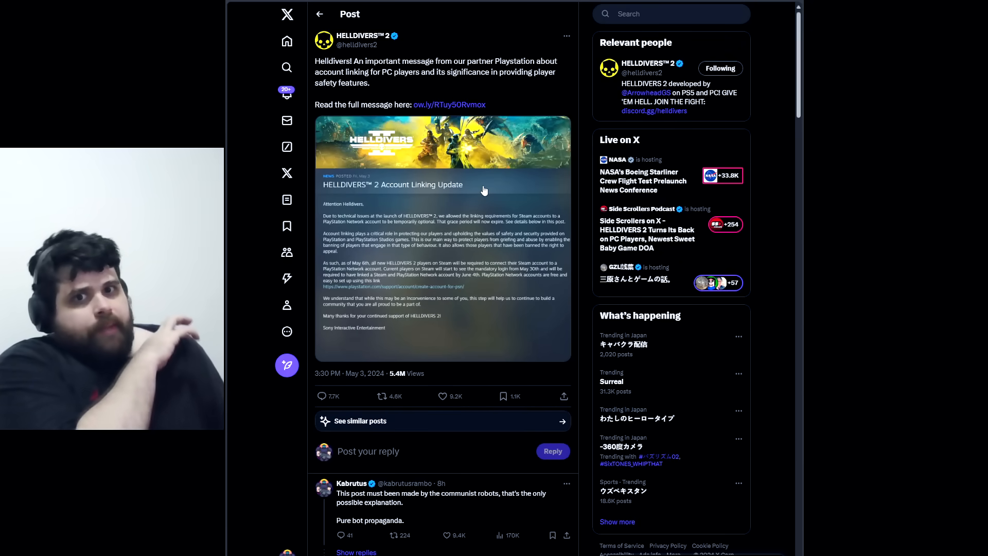
pyautogui.moveTo(484, 191)
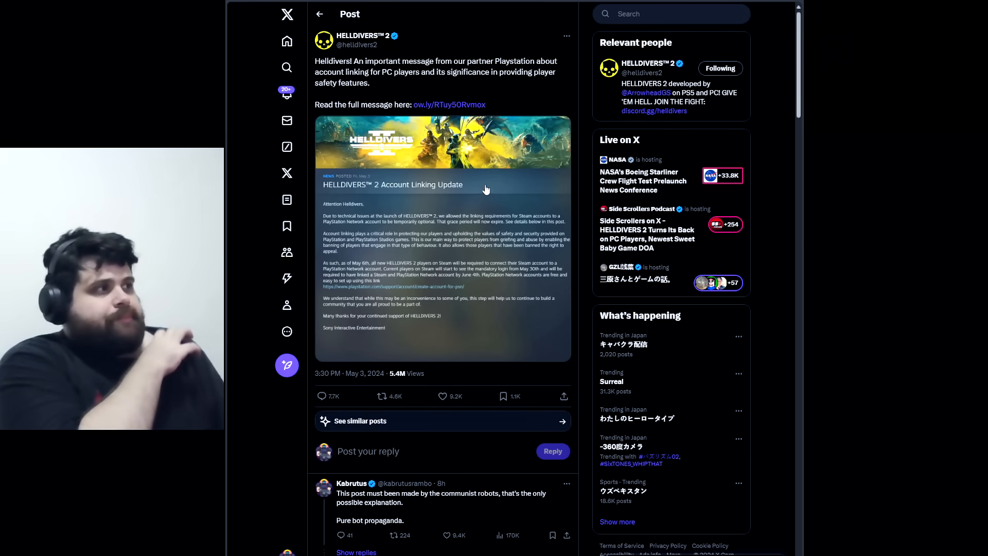
pyautogui.scroll(-3)
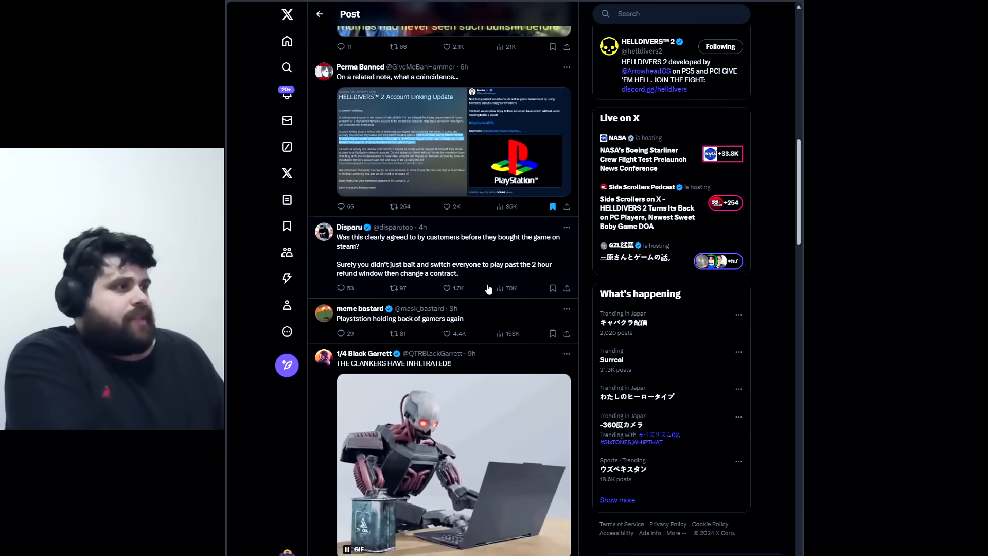
pyautogui.scroll(-3)
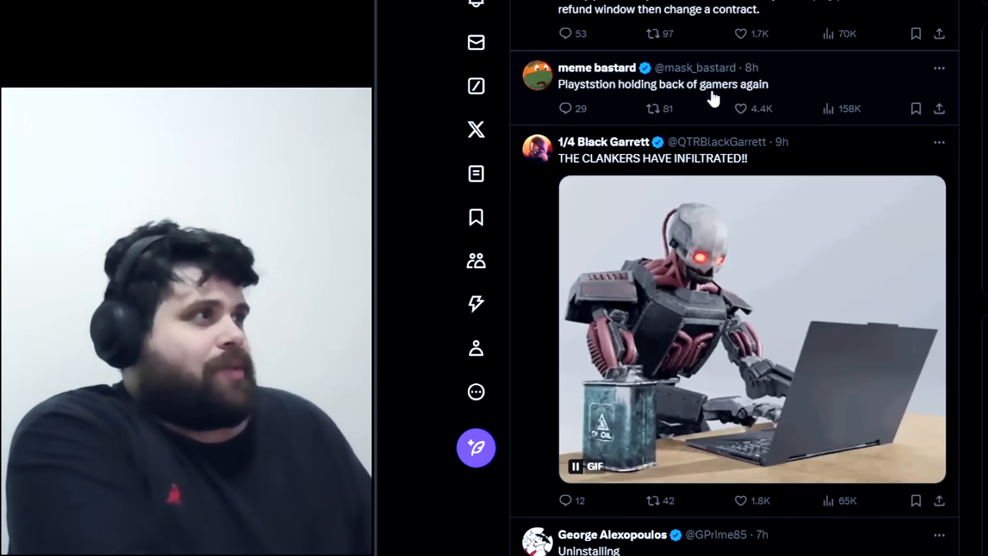
pyautogui.scroll(-3)
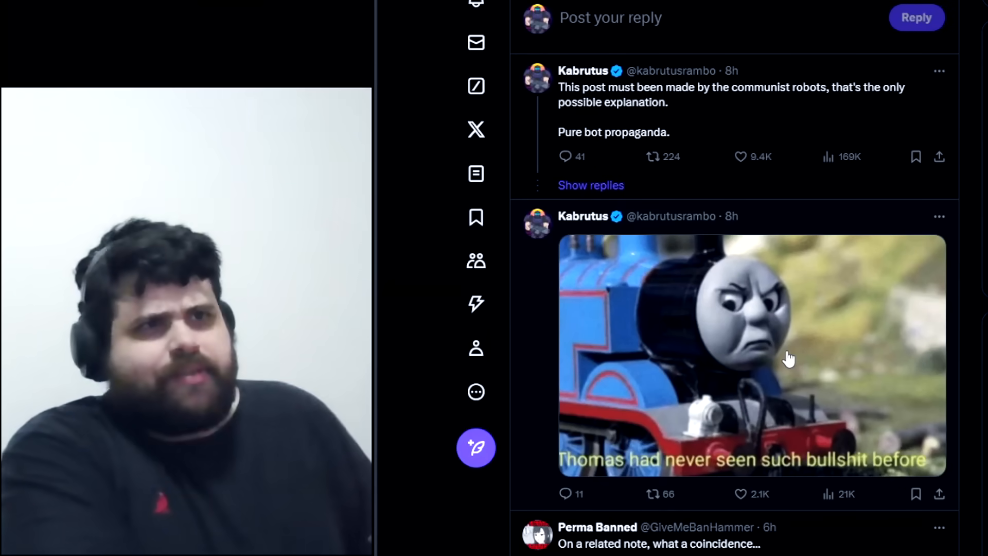
pyautogui.moveTo(756, 327)
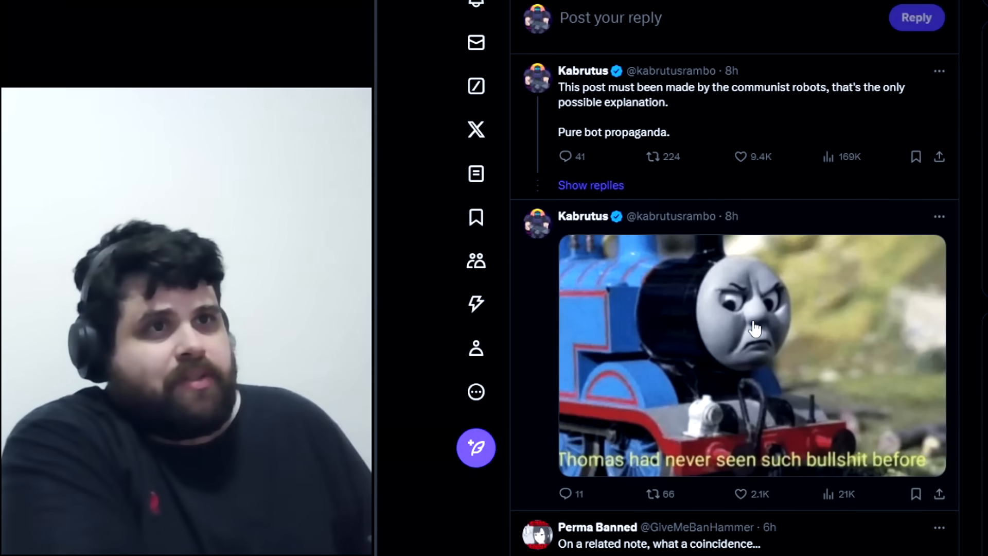
pyautogui.scroll(-3)
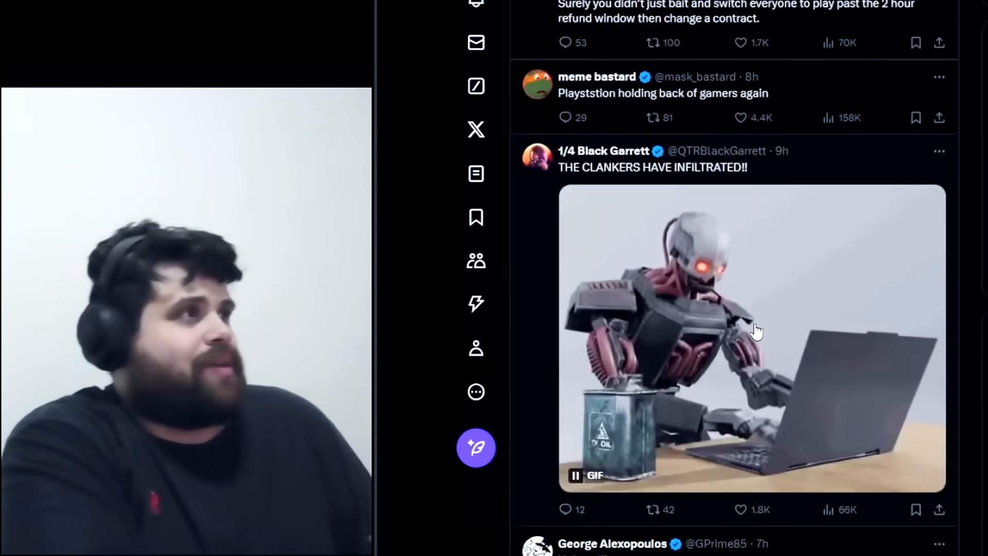
pyautogui.scroll(-3)
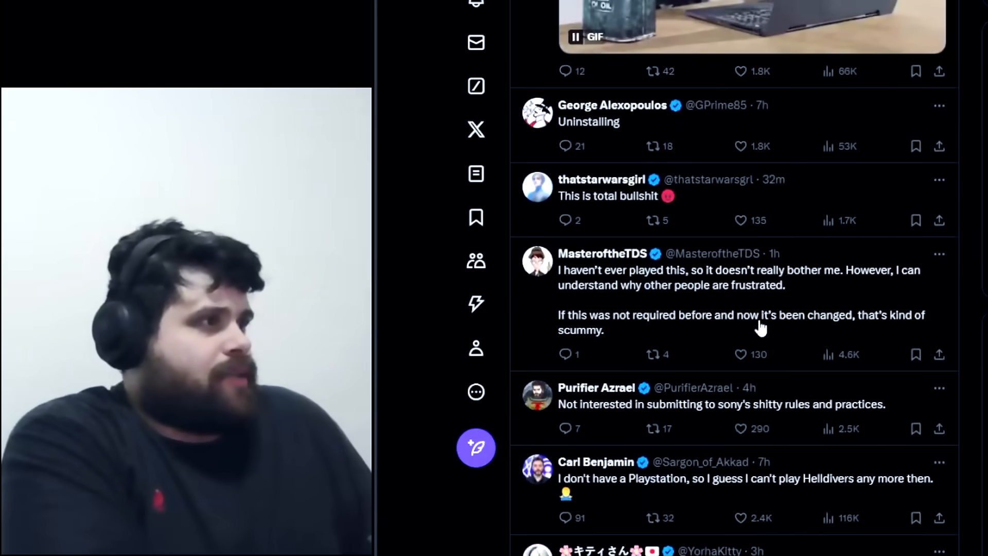
pyautogui.scroll(-3)
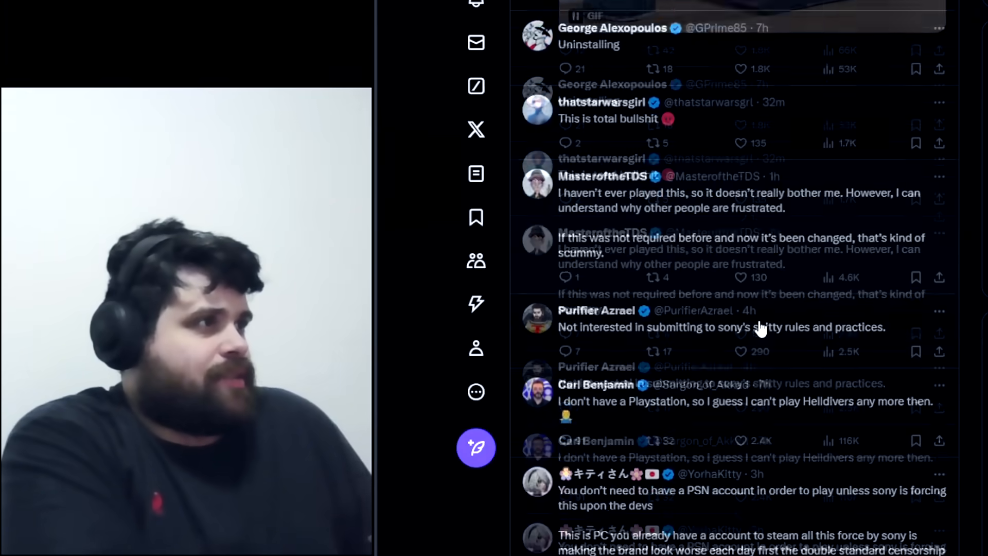
pyautogui.scroll(-3)
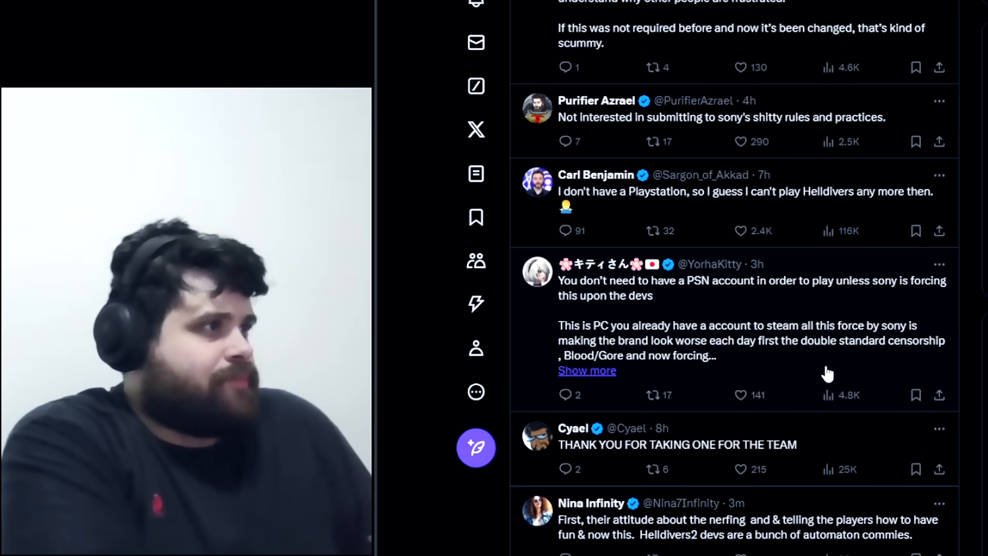
pyautogui.scroll(-3)
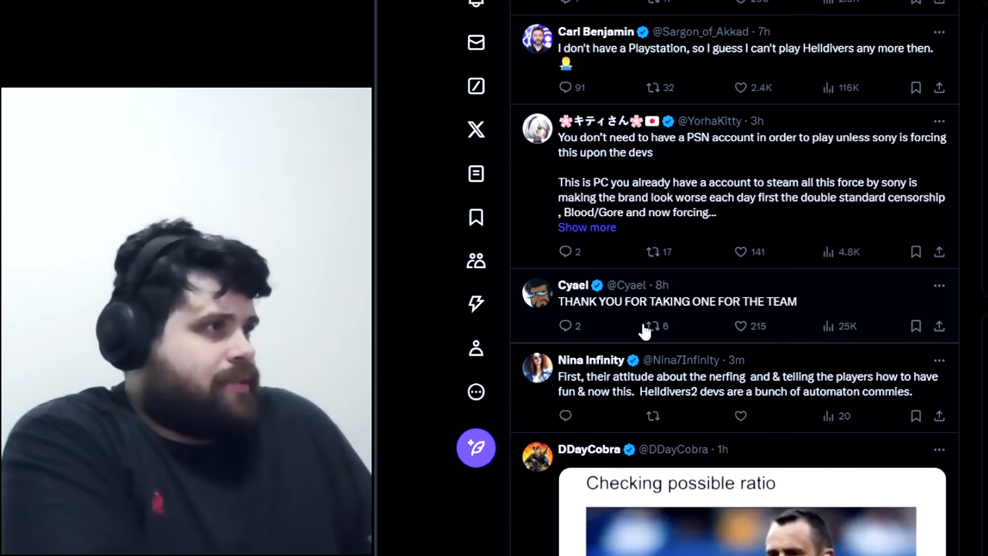
pyautogui.scroll(-3)
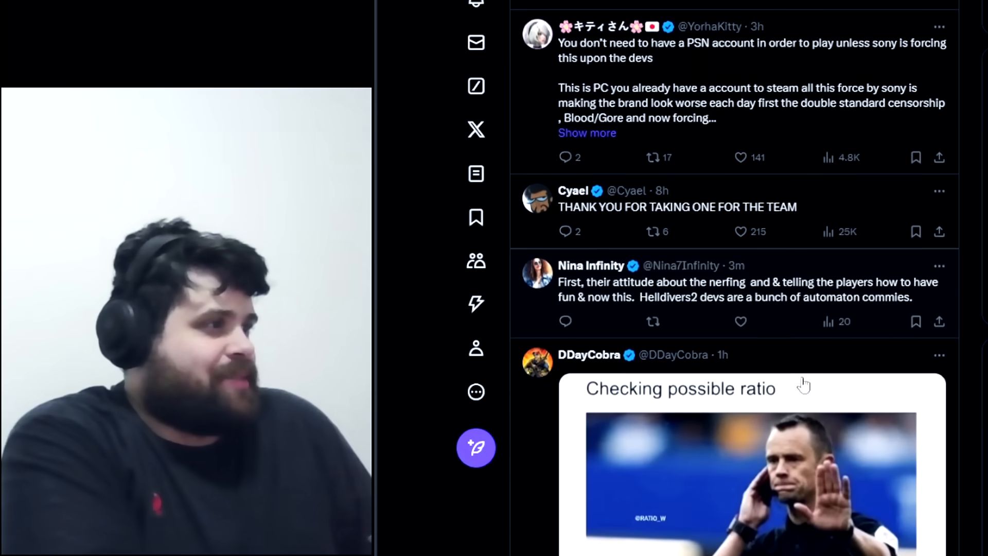
pyautogui.scroll(-3)
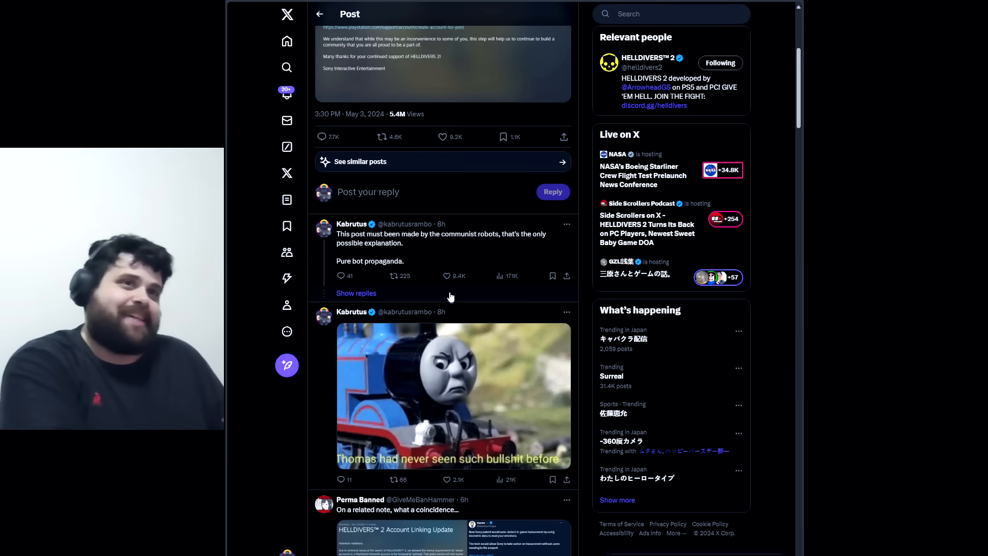
pyautogui.scroll(-3)
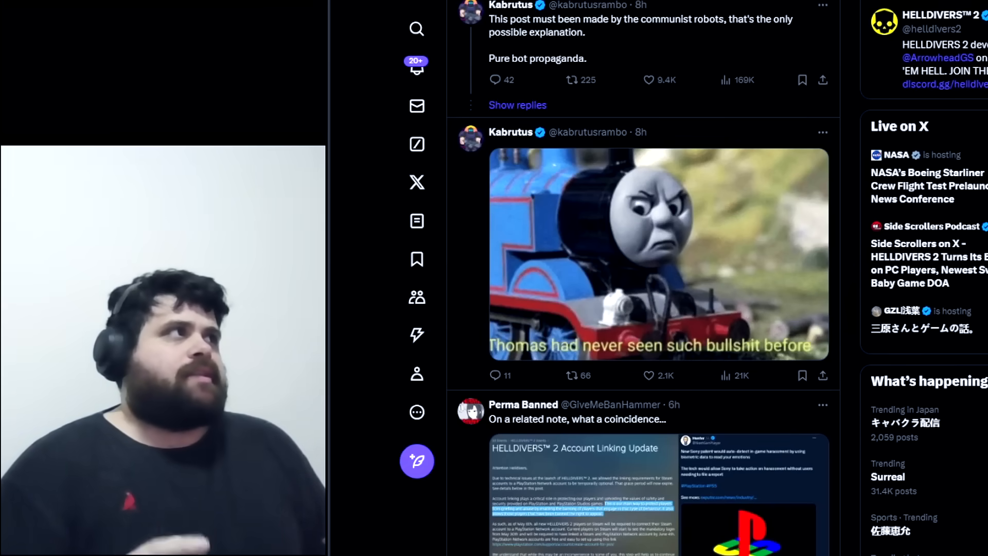
pyautogui.moveTo(698, 118)
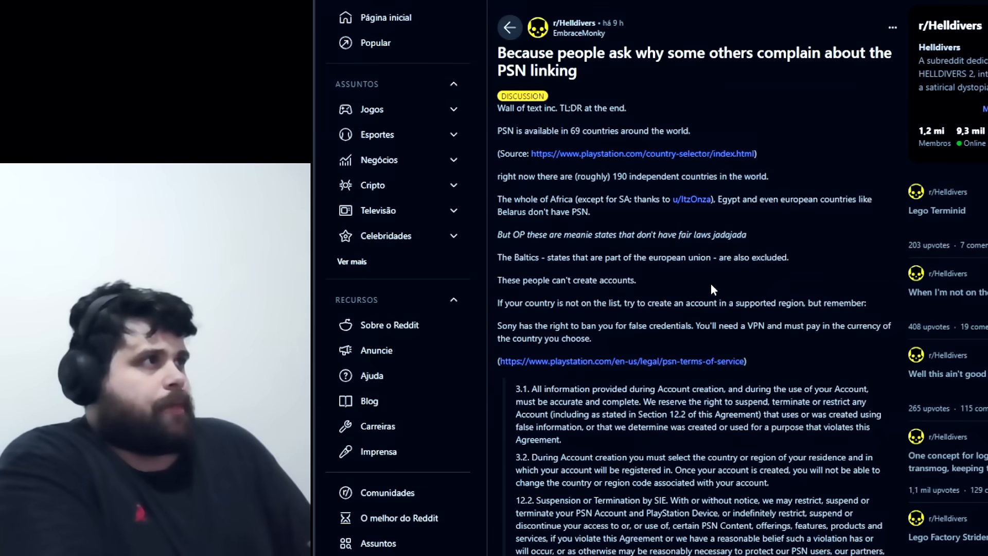
pyautogui.moveTo(687, 18)
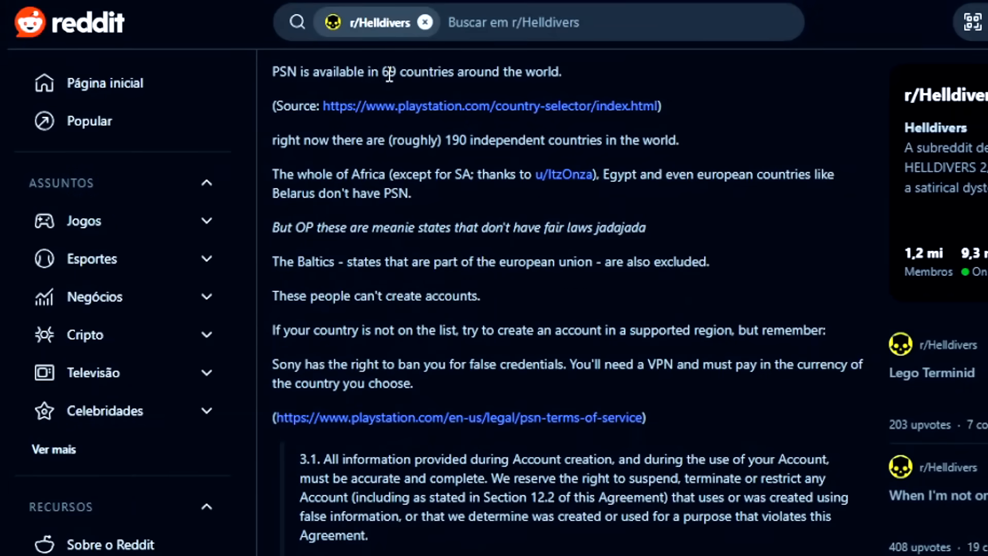
# Step: Highlight the sentence about European countries like Belarus lacking PSN, then clear the highlight
pyautogui.moveTo(383, 71); pyautogui.dragTo(559, 71)
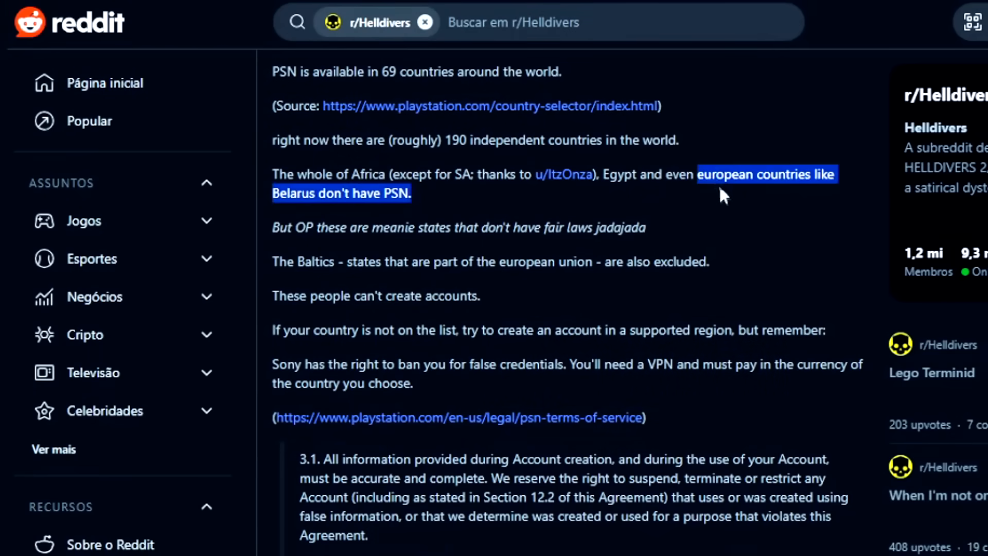
pyautogui.click(301, 165)
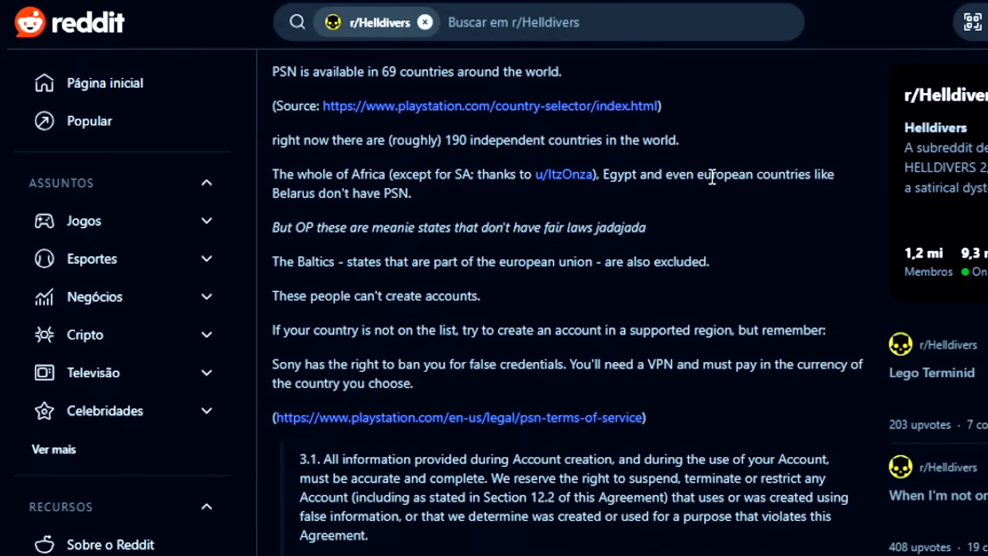
pyautogui.moveTo(320, 216)
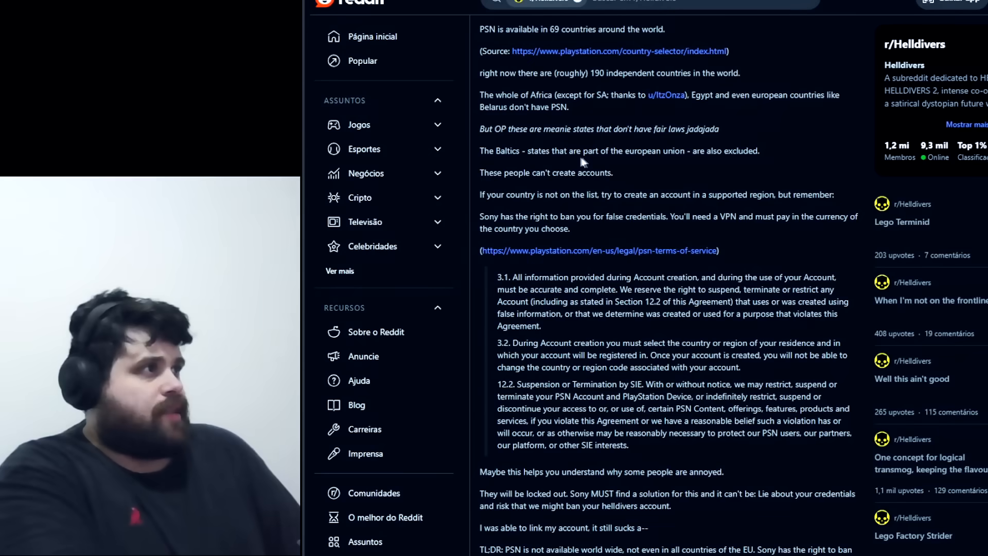
pyautogui.moveTo(750, 164)
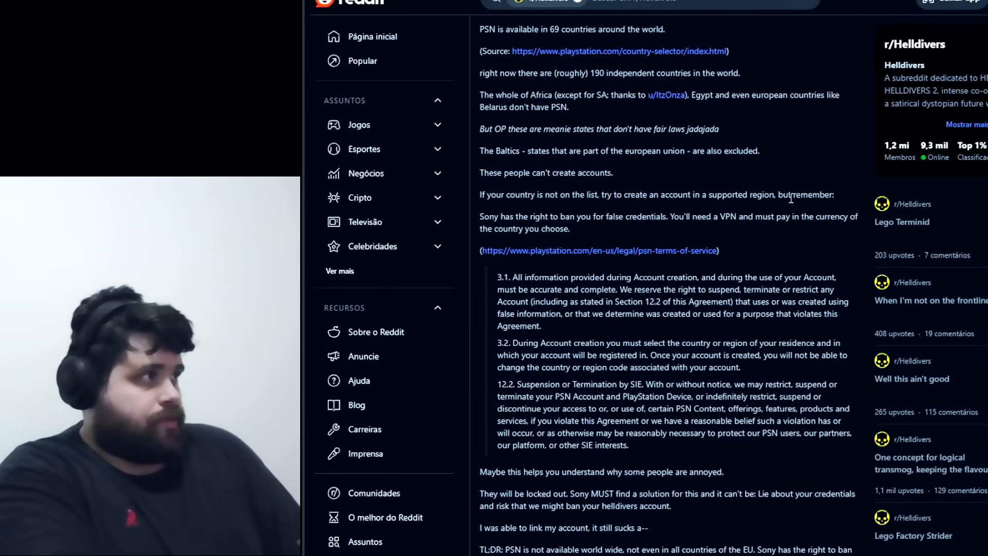
pyautogui.moveTo(555, 241)
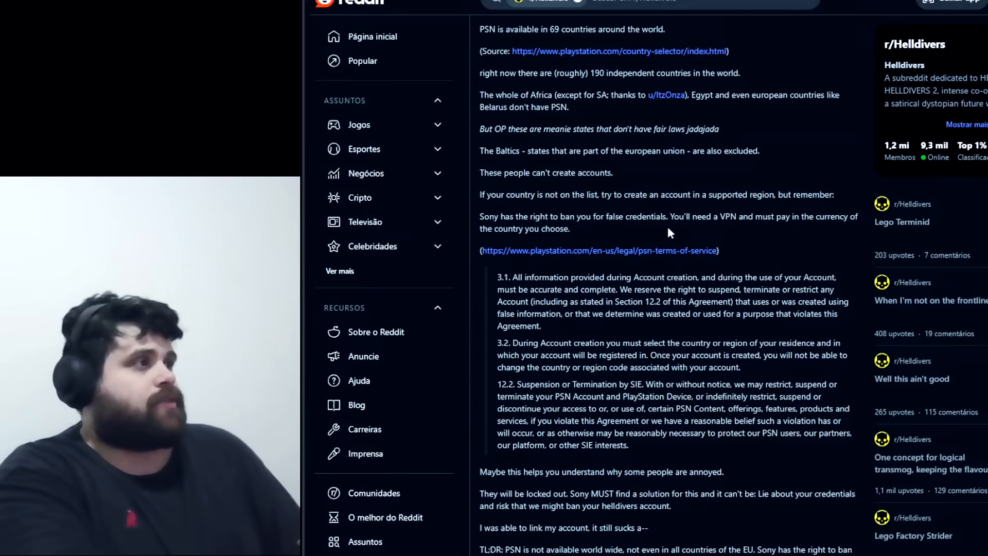
pyautogui.moveTo(756, 238)
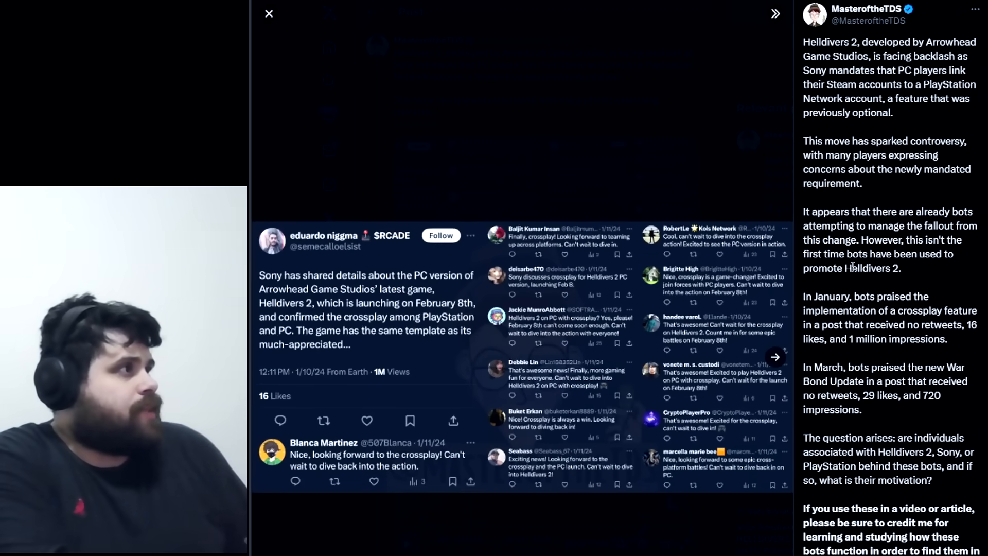
# Step: Scroll the text panel of MasteroftheTDS's post alleging bots promote Helldivers 2
pyautogui.scroll(-3)
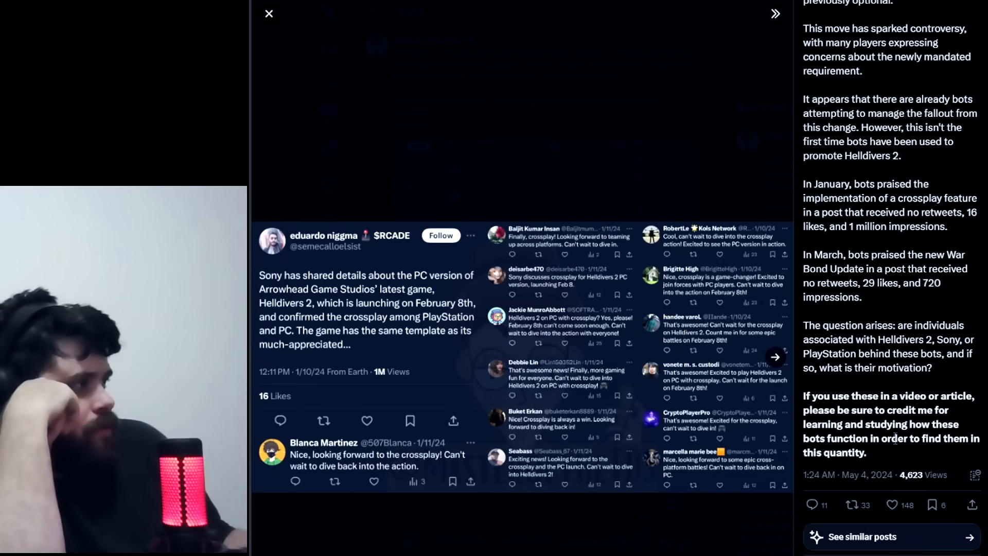
pyautogui.scroll(-3)
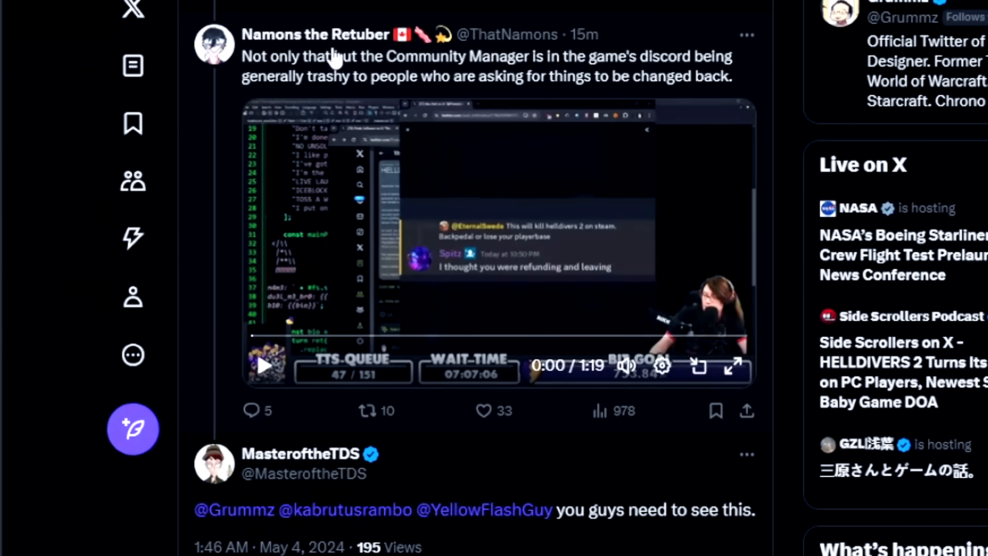
pyautogui.moveTo(315, 34)
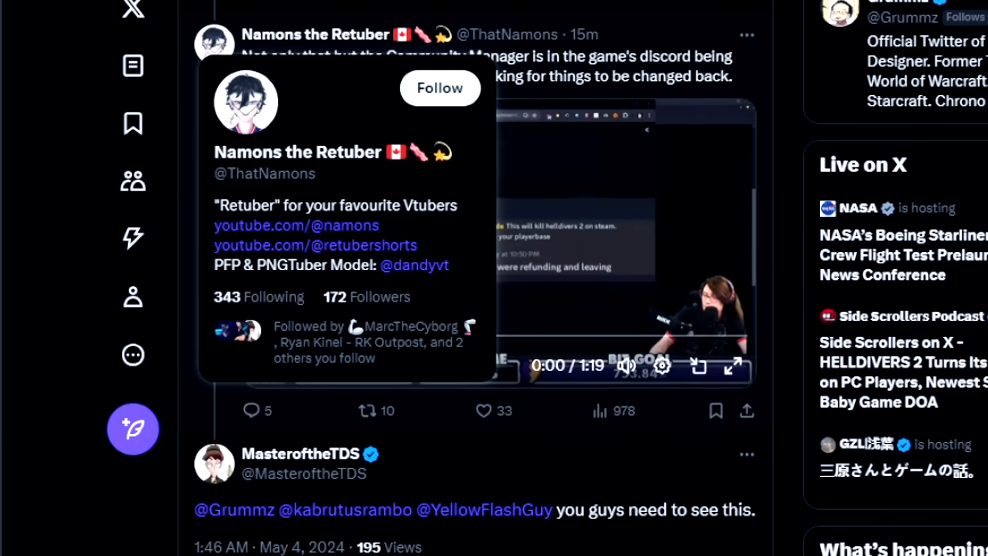
pyautogui.moveTo(756, 83)
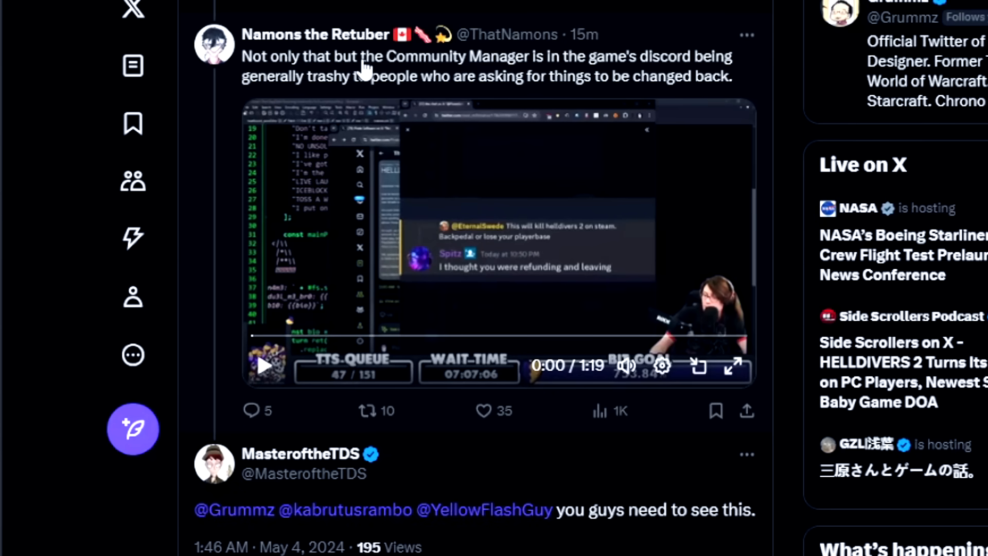
pyautogui.moveTo(661, 71)
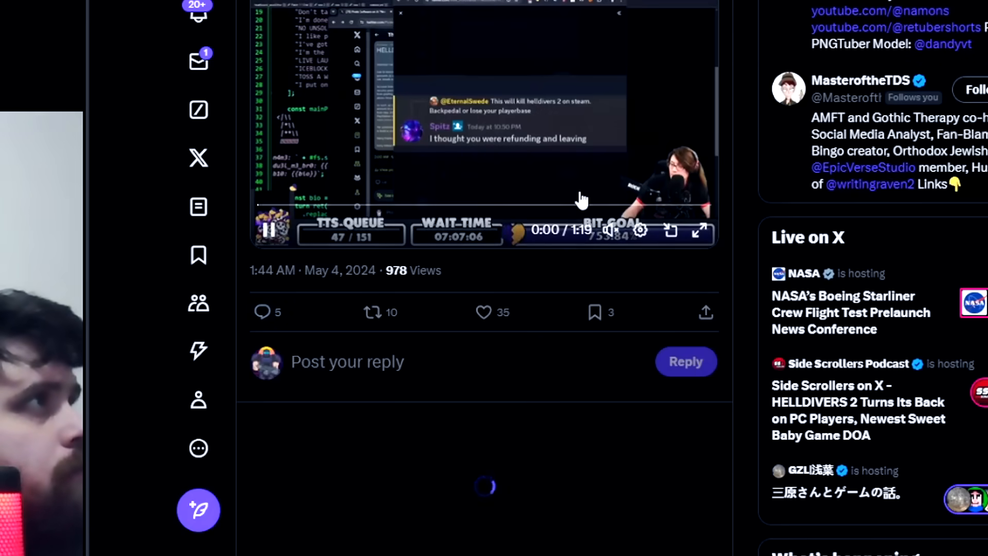
# Step: Scroll down to the Discord message from Twinbeard blaming Sony for the linking decision
pyautogui.scroll(-3)
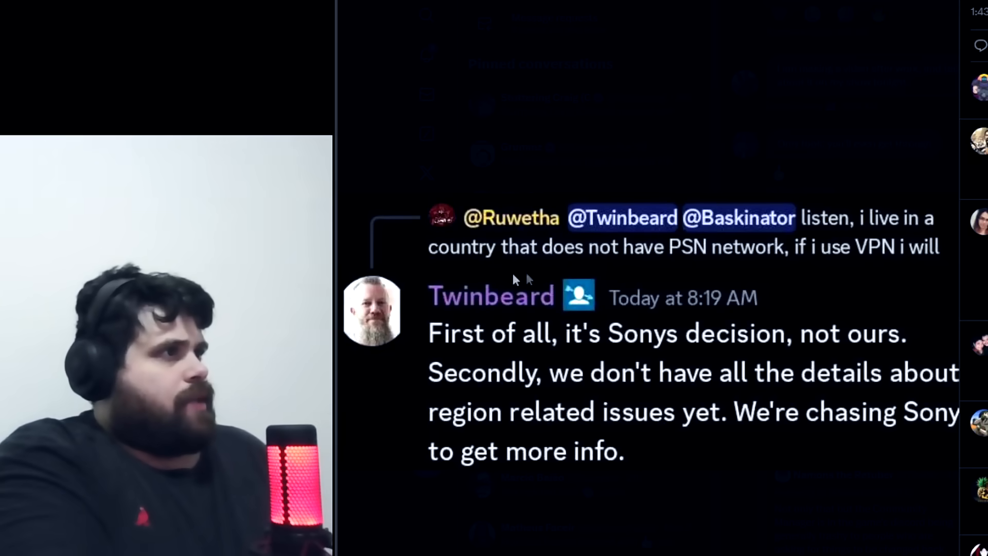
pyautogui.moveTo(806, 273)
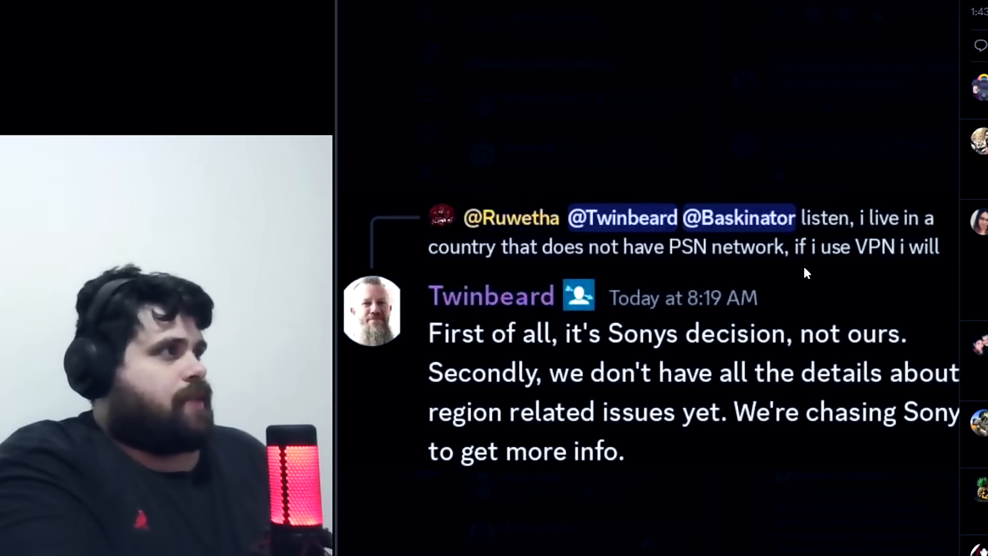